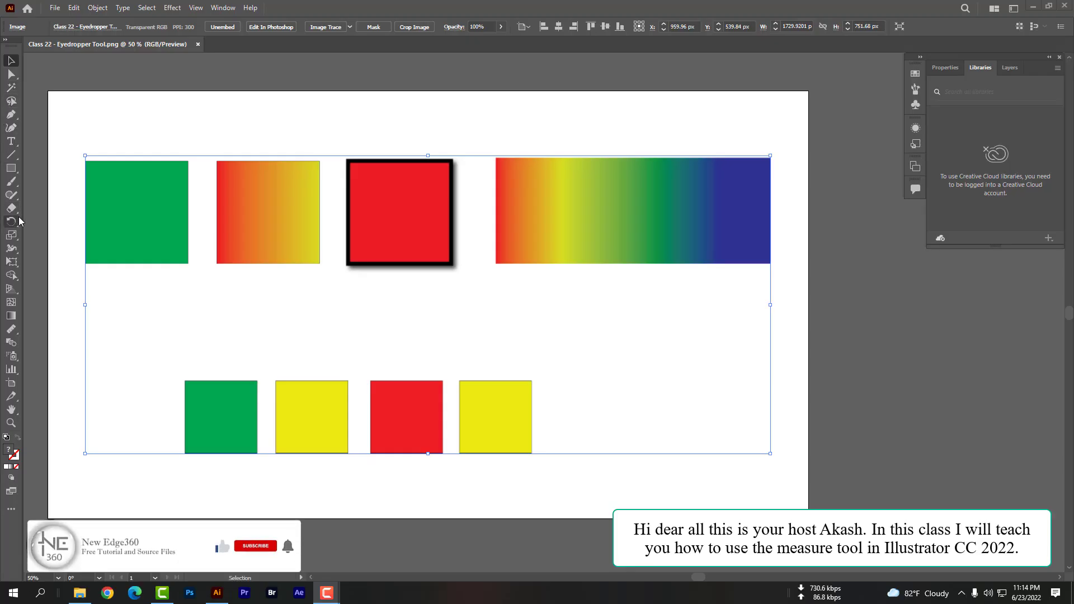
Select the Measure tool from the Eyedropper group in the Tools panel
click(11, 329)
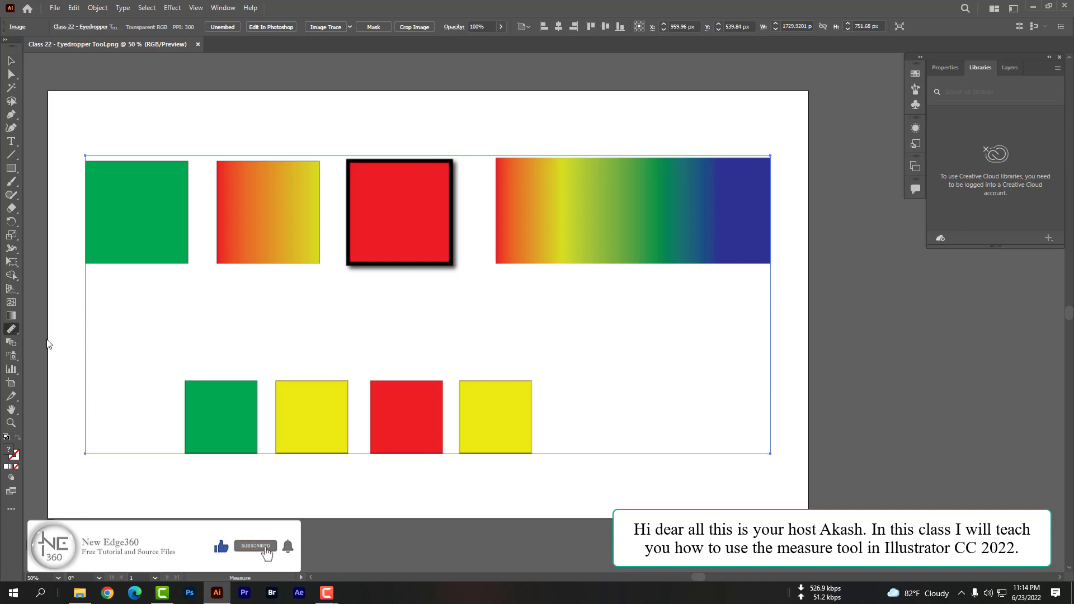
mouse_move(219, 238)
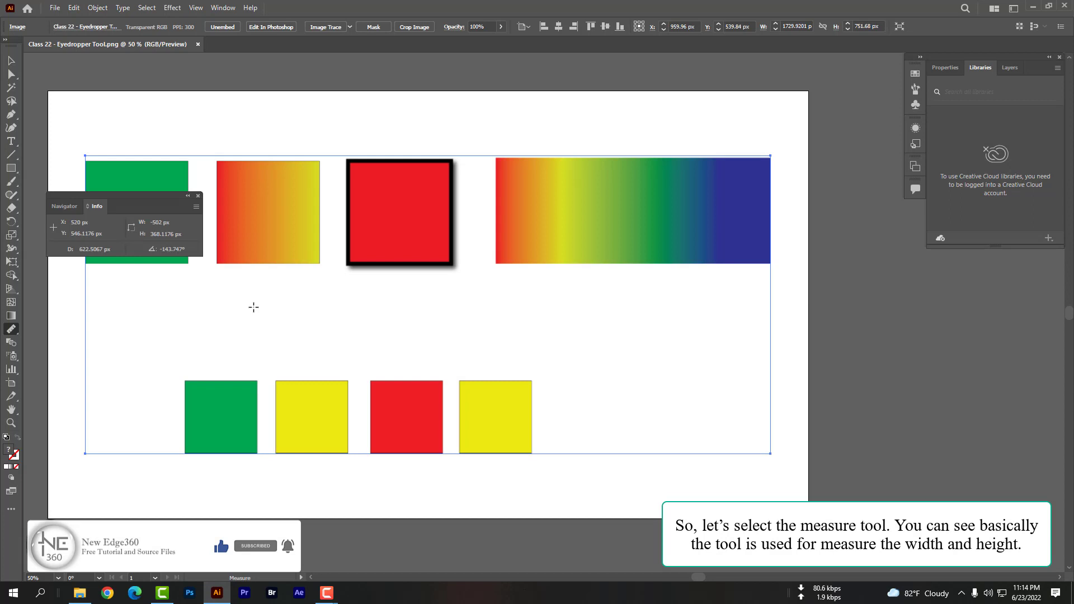
Measure horizontal spans below the top shapes, bringing up the Info panel readouts
drag(254, 305, 481, 306)
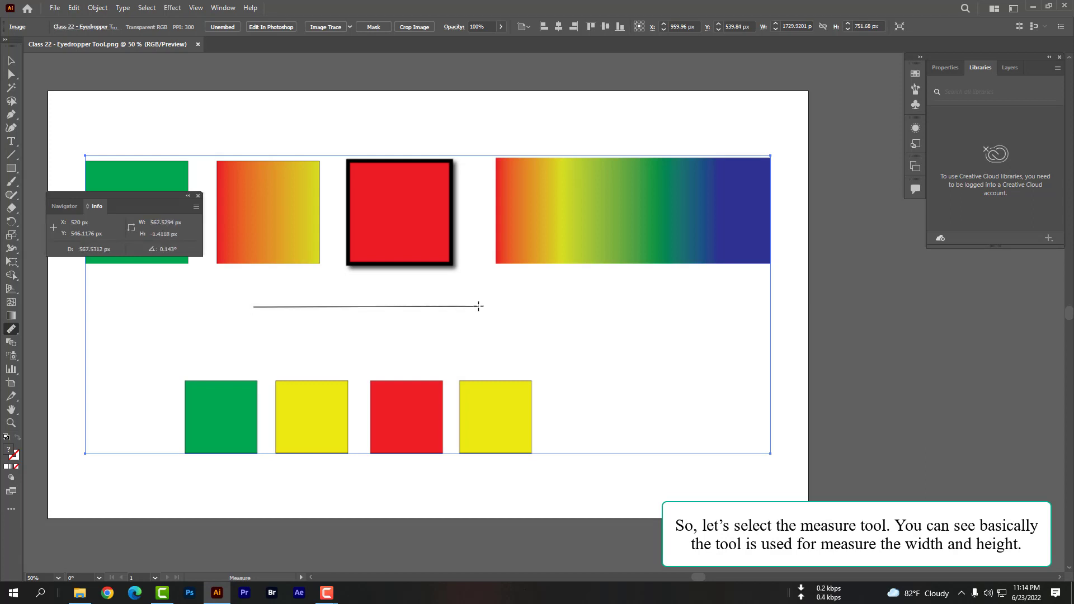
drag(480, 306, 469, 306)
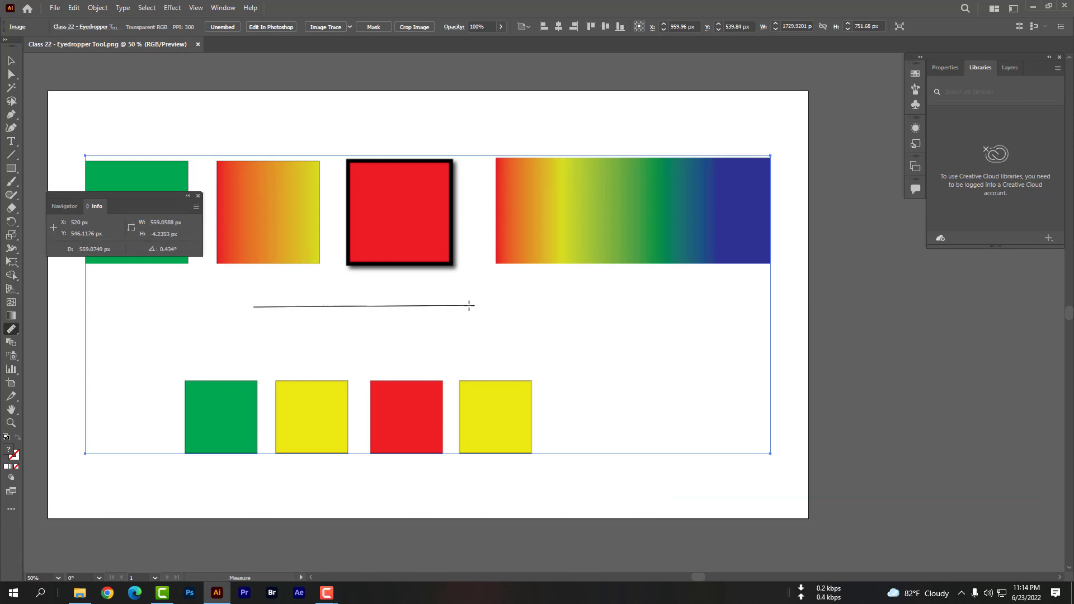
drag(469, 305, 442, 307)
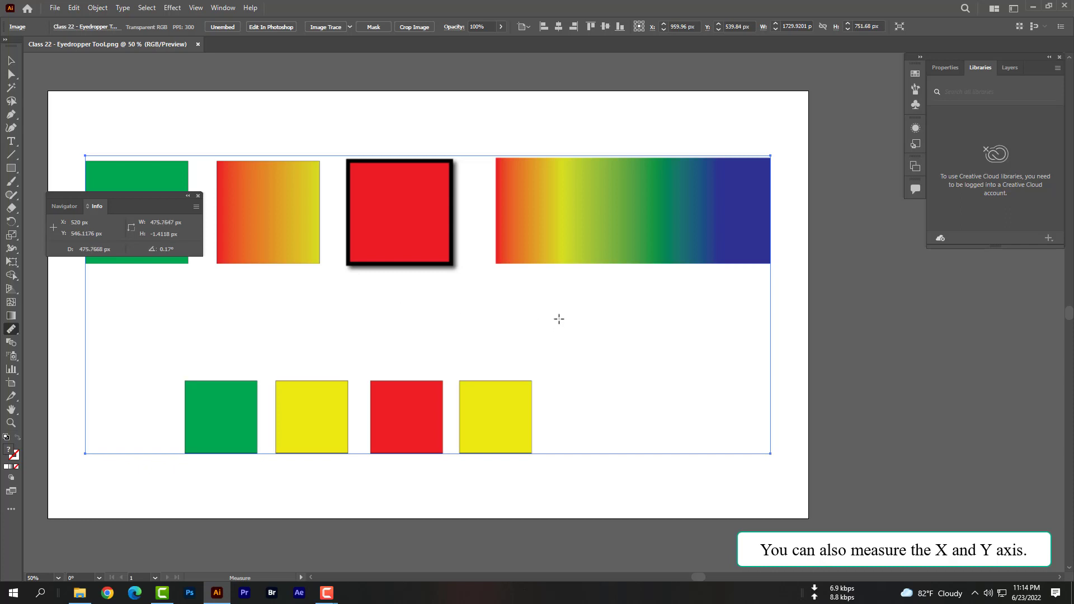
drag(558, 319, 584, 307)
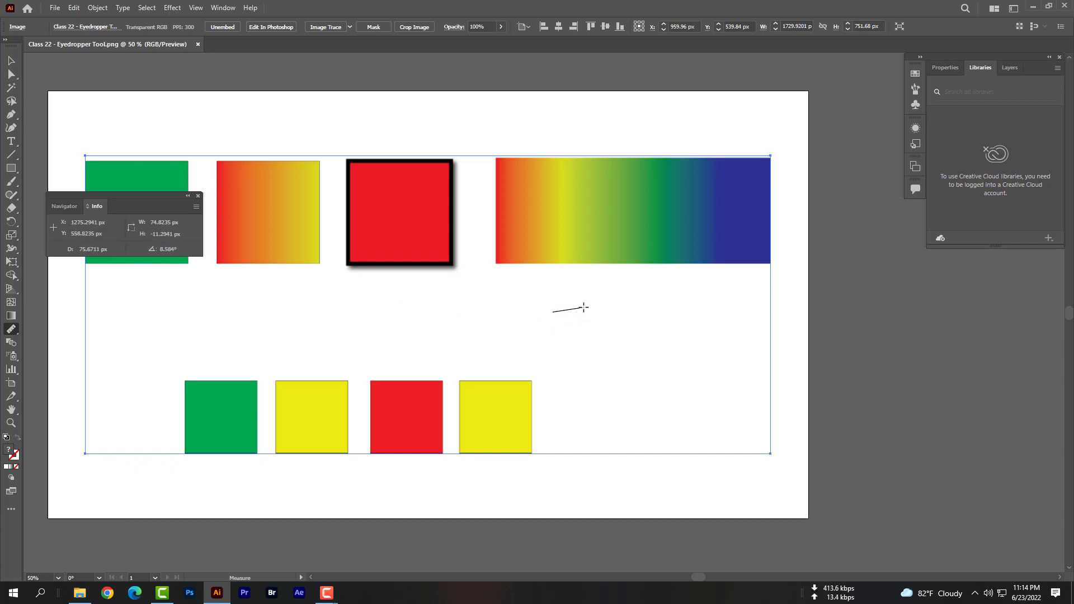
mouse_move(113, 418)
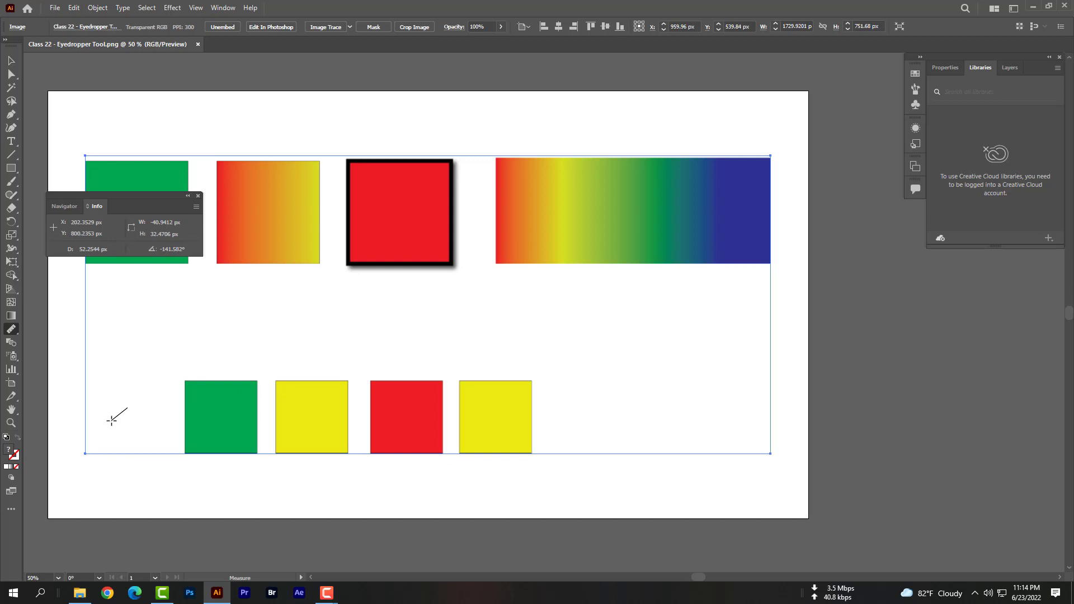
Measure spans near the green square and from inside the rainbow bar past its right edge
drag(652, 185, 689, 303)
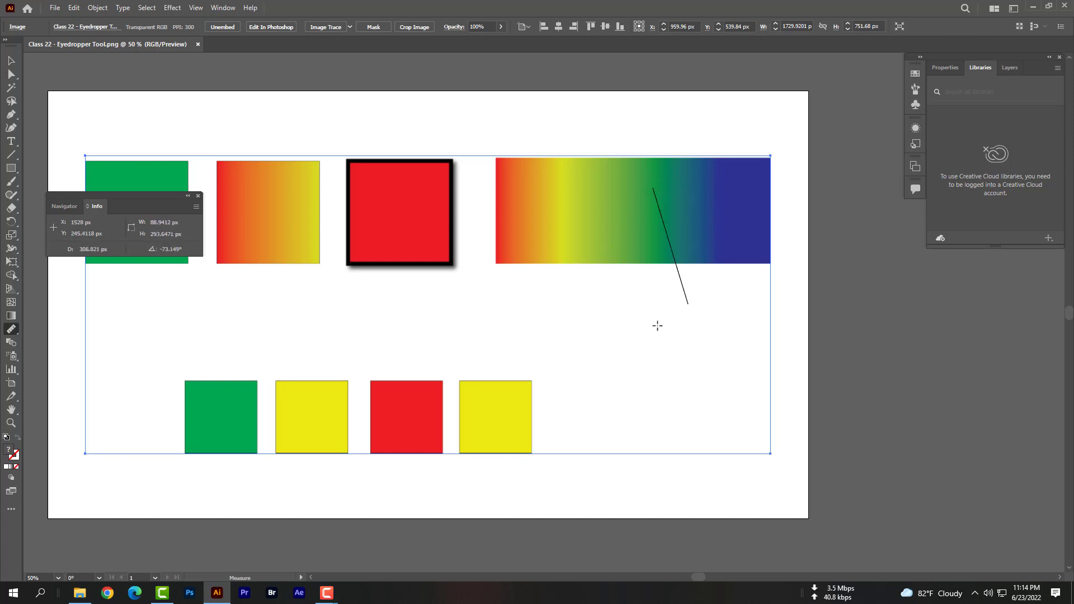
drag(688, 303, 813, 266)
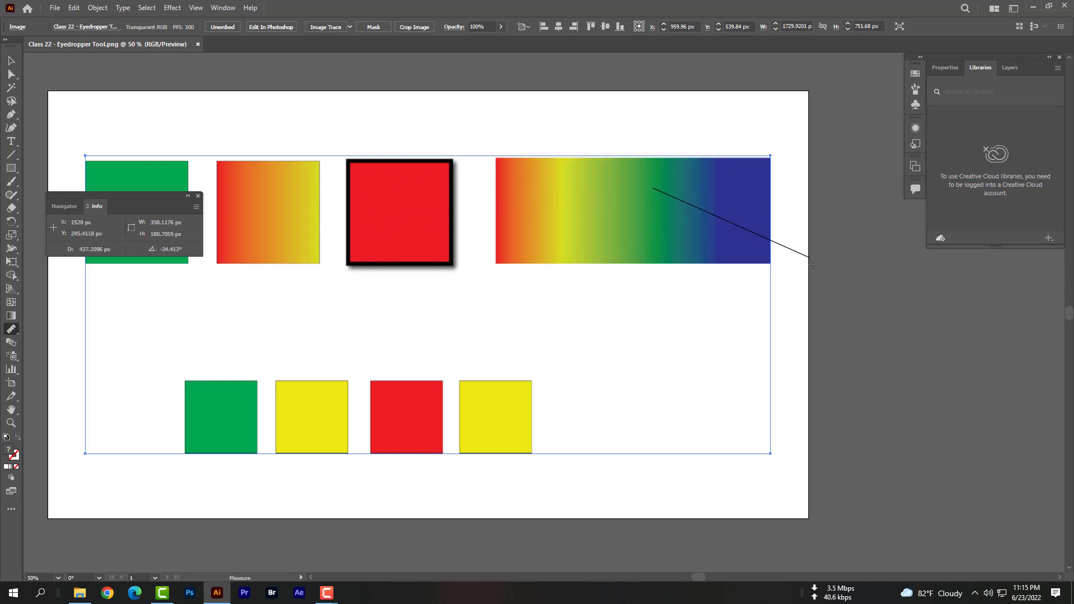
drag(812, 266, 630, 410)
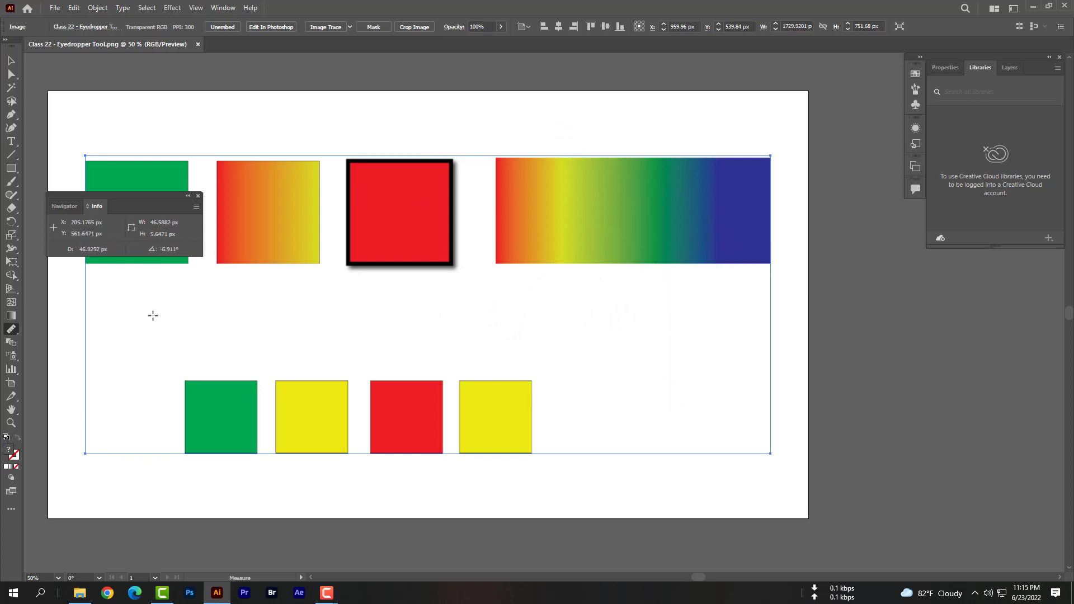
mouse_move(264, 183)
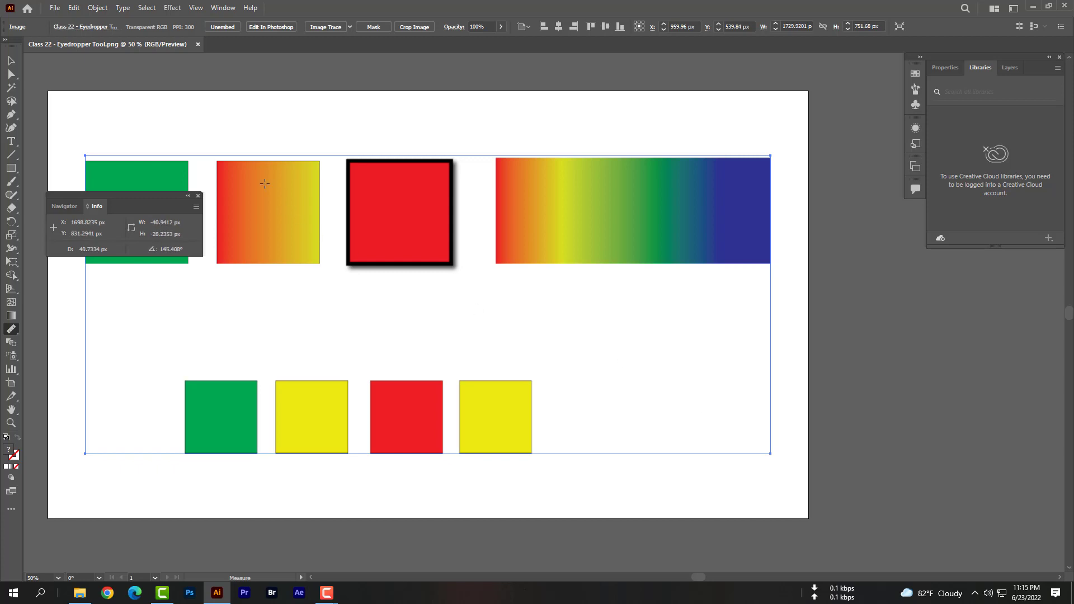
mouse_move(467, 310)
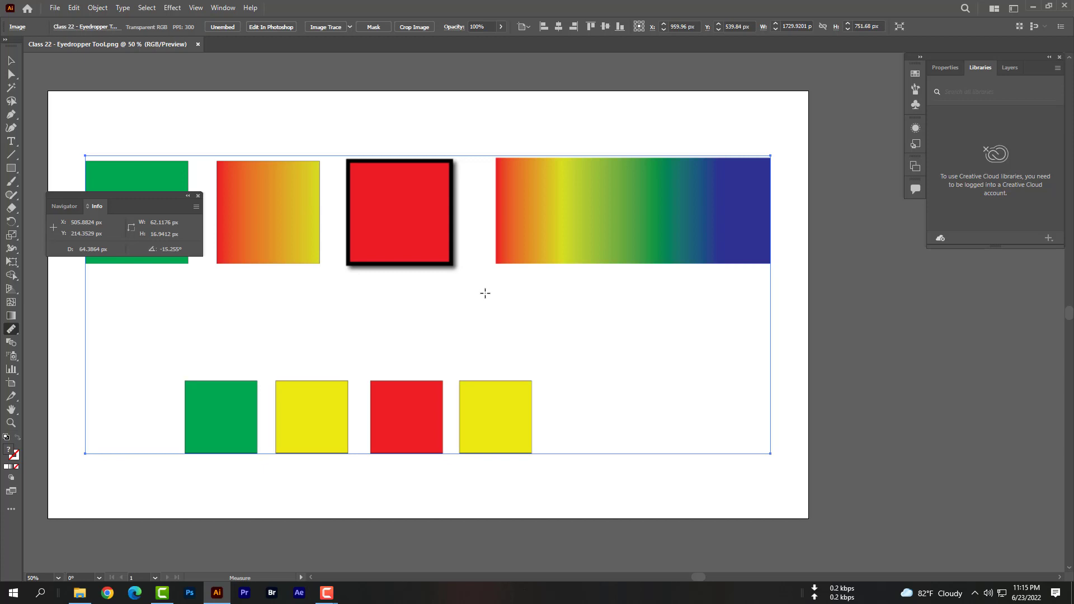
mouse_move(503, 228)
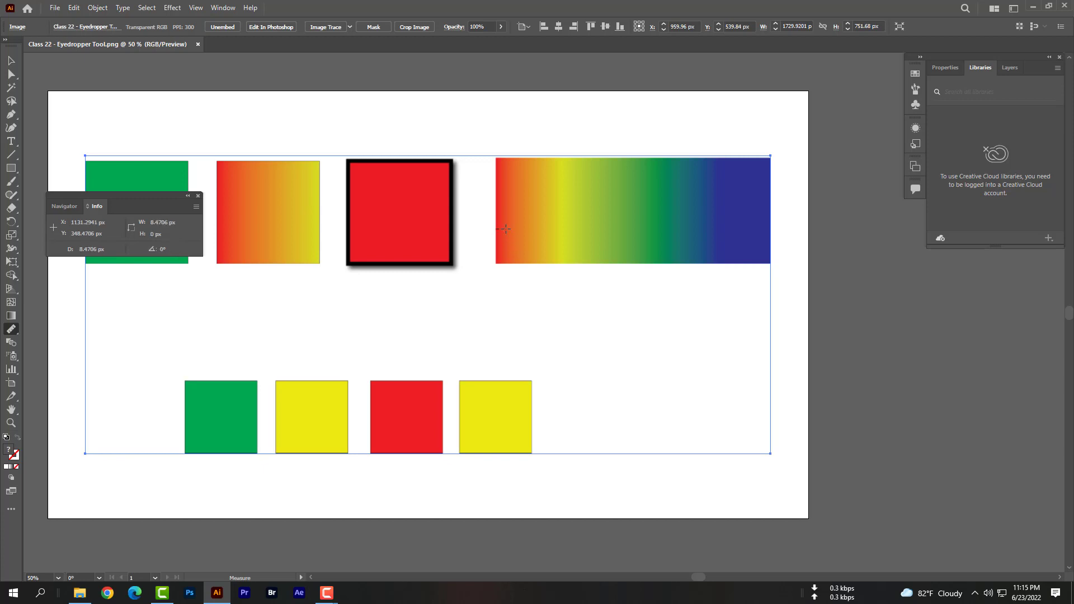
Measure the rainbow bar end to end (about 761 px) and a slightly angled line across it
drag(504, 228, 759, 224)
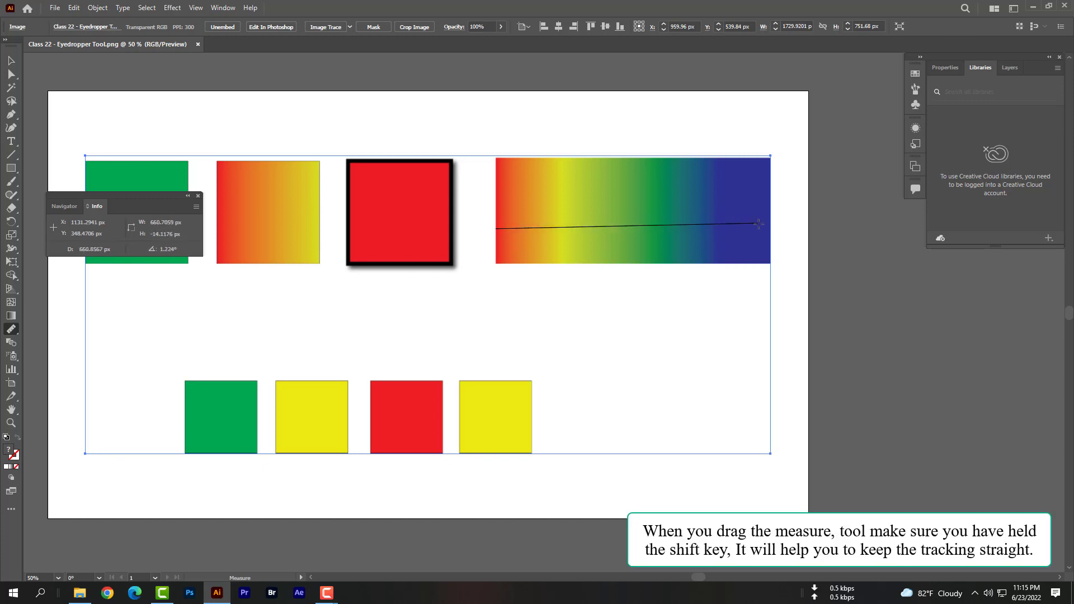
drag(758, 223, 798, 227)
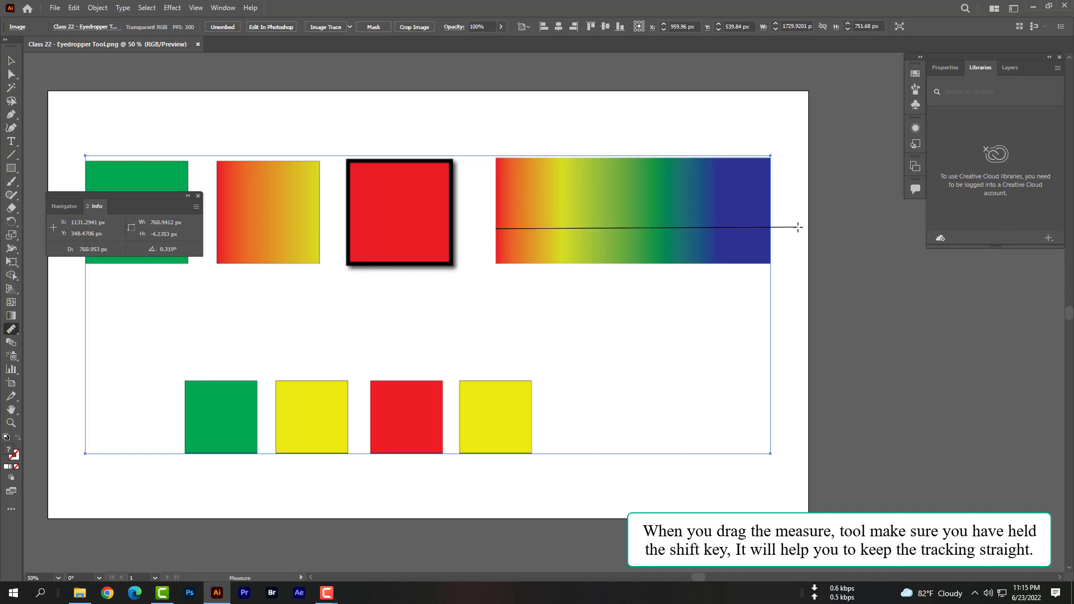
drag(500, 228, 797, 217)
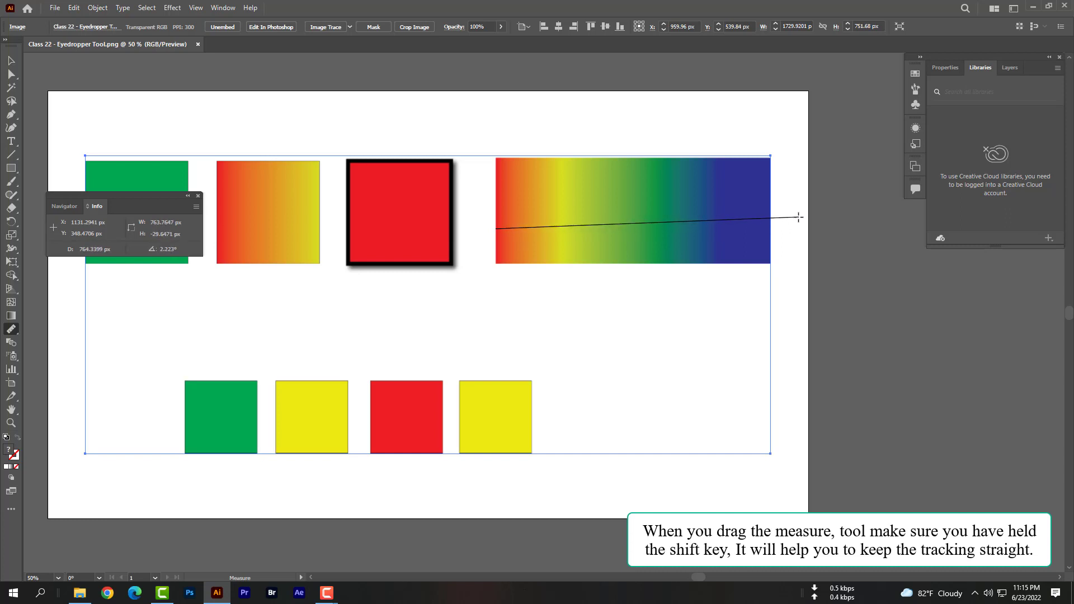
drag(797, 219, 773, 229)
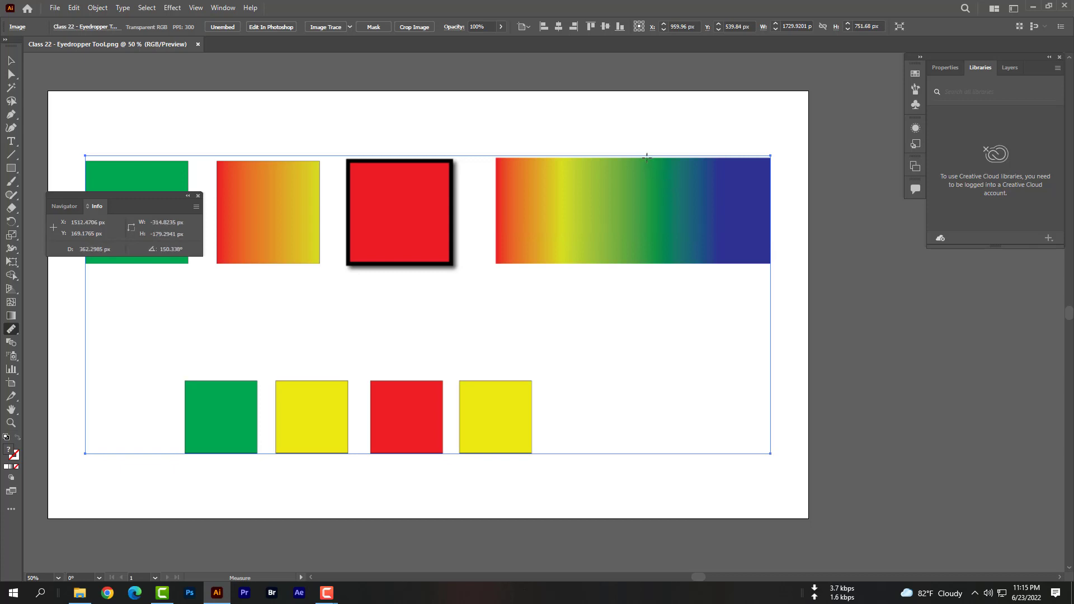
Measure the rainbow bar's height from its top edge downward
drag(645, 157, 659, 239)
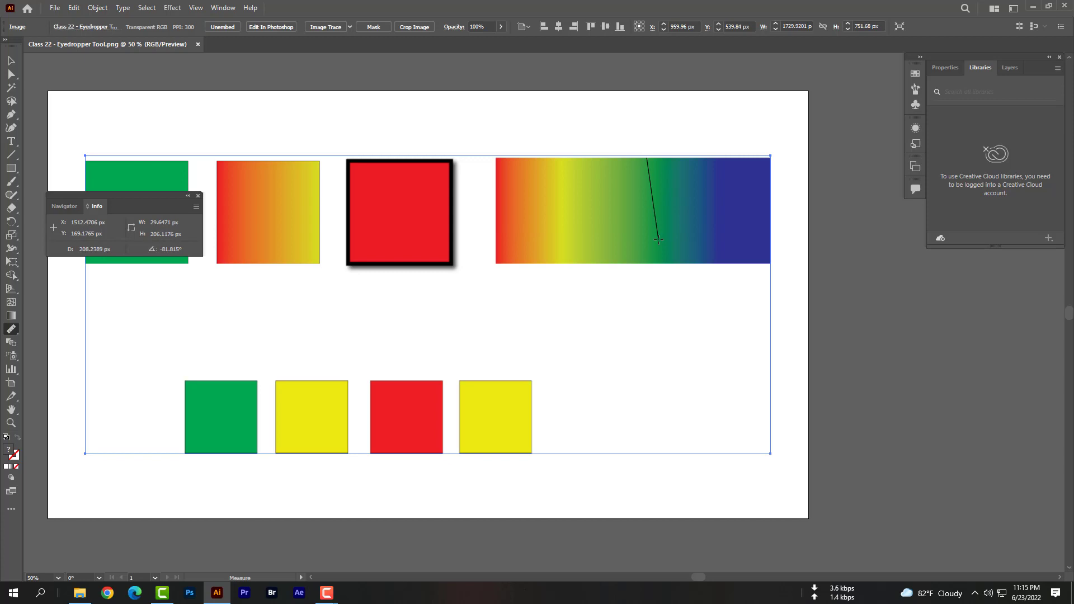
drag(658, 240, 649, 257)
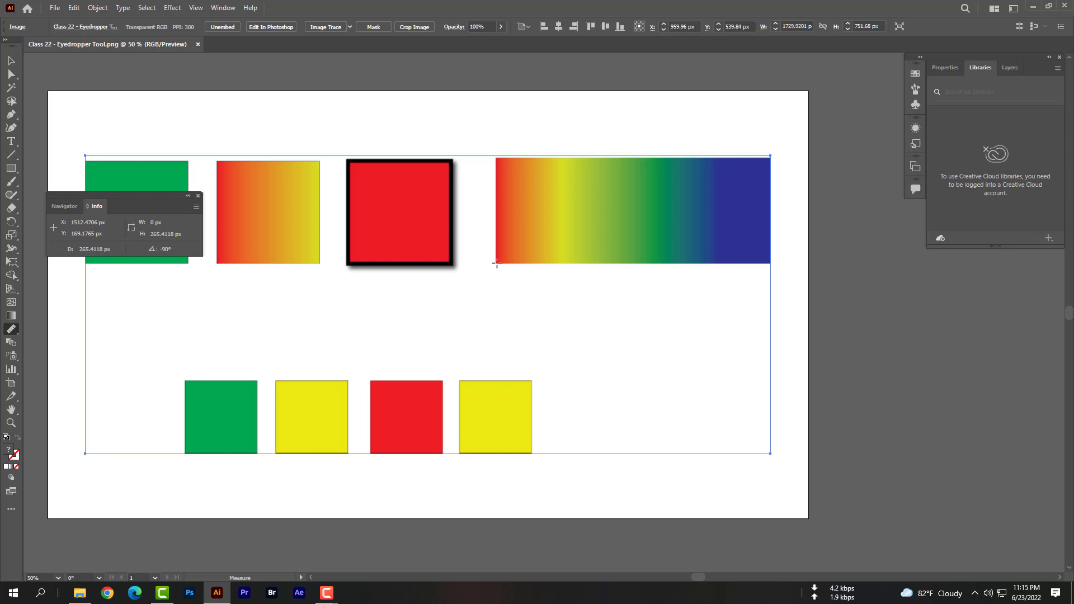
drag(497, 264, 538, 246)
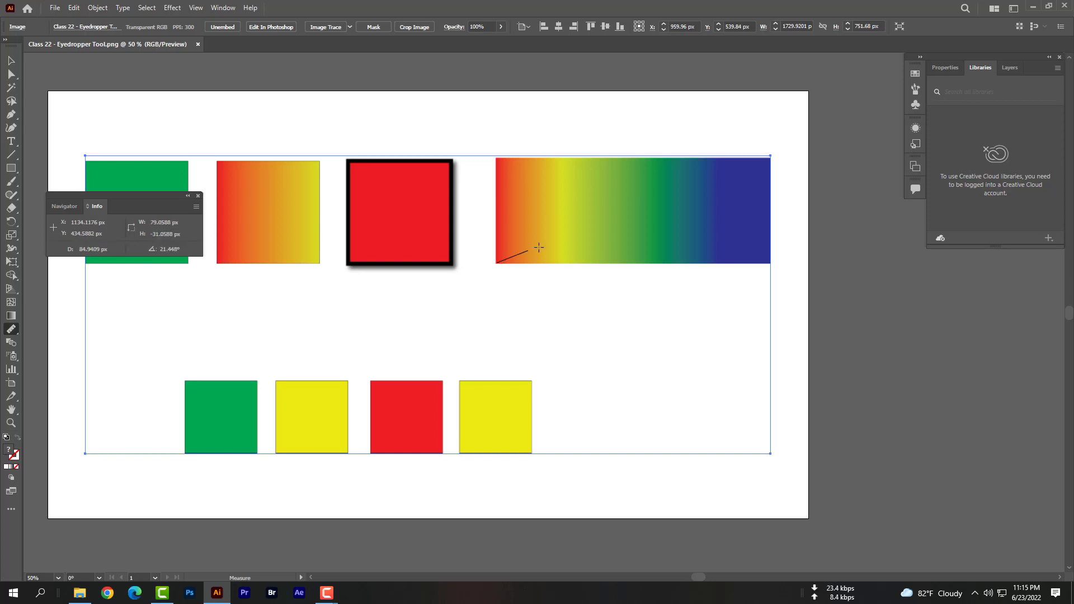
Measure the bar's bottom-left to top-right diagonal (about 760 px) and its horizontal width
drag(524, 262, 778, 153)
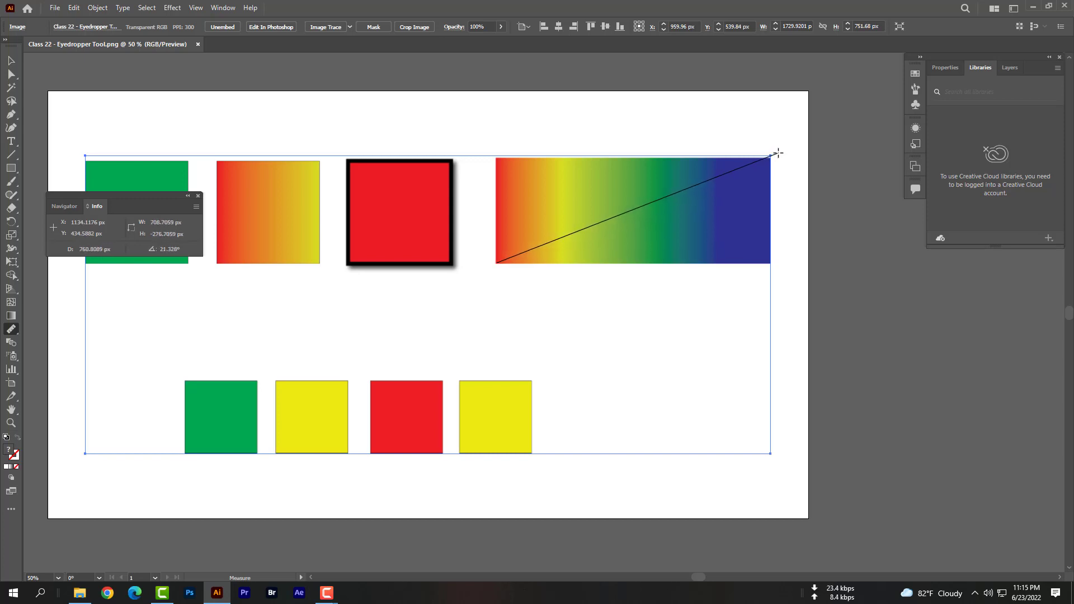
drag(778, 154, 776, 262)
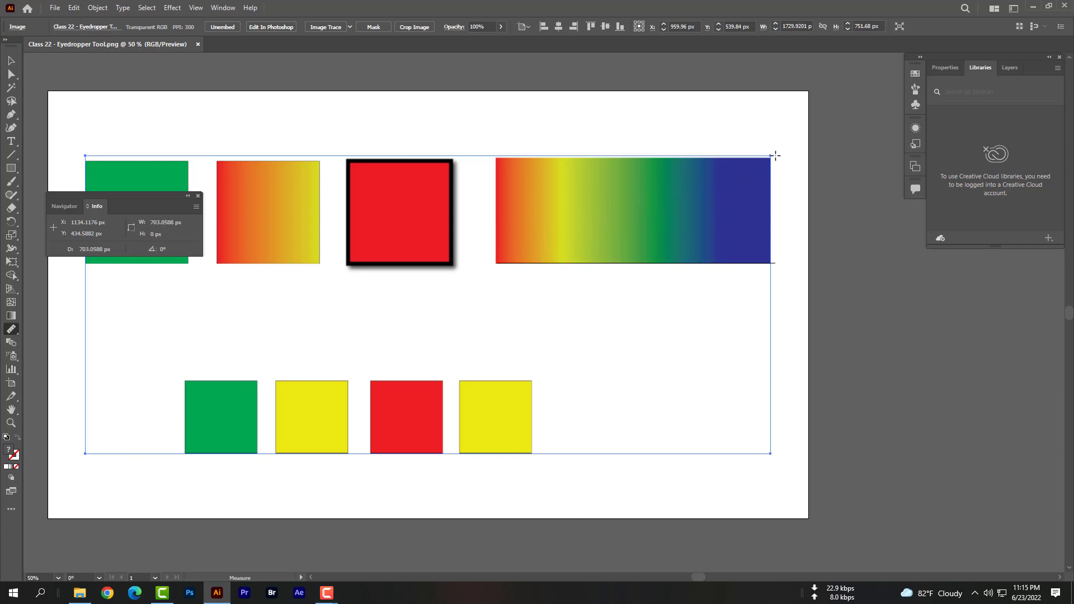
drag(776, 154, 496, 264)
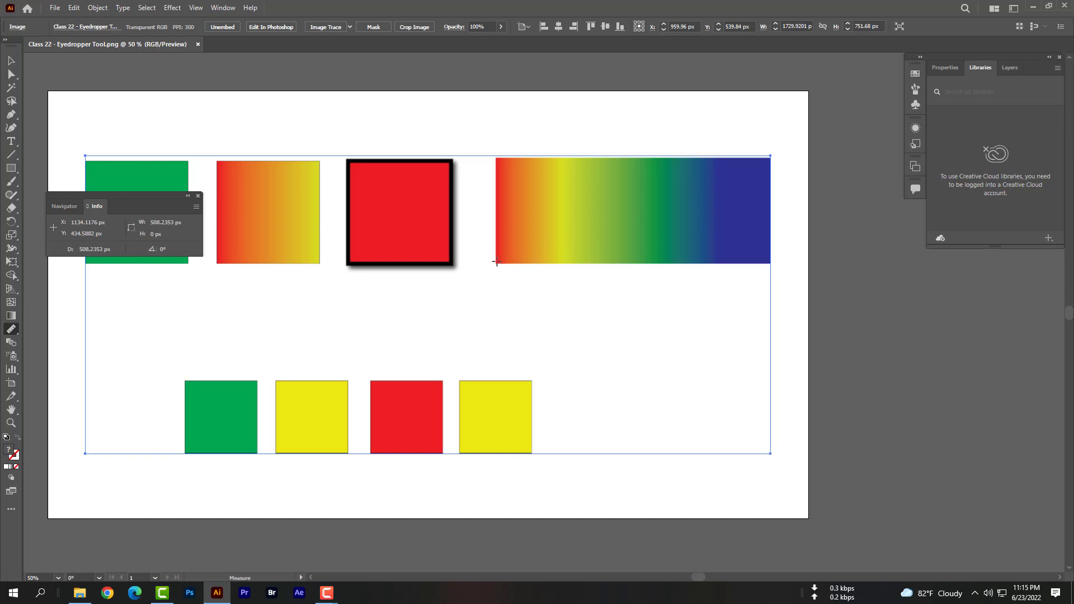
Measure horizontal and upward-angled lines from the bar's bottom-left corner to read the angle
drag(497, 261, 574, 235)
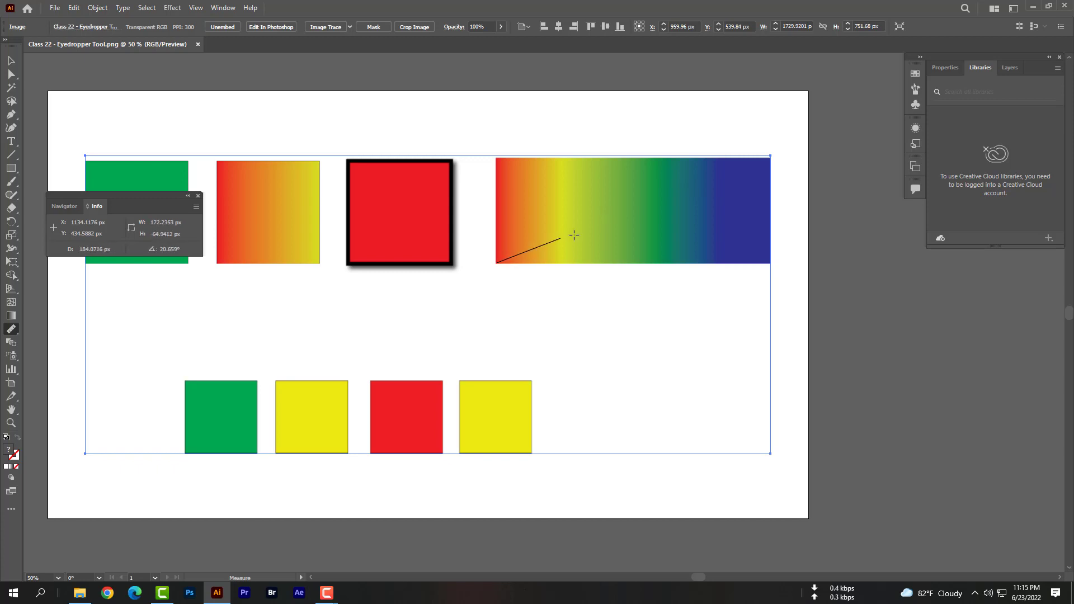
drag(574, 235, 496, 265)
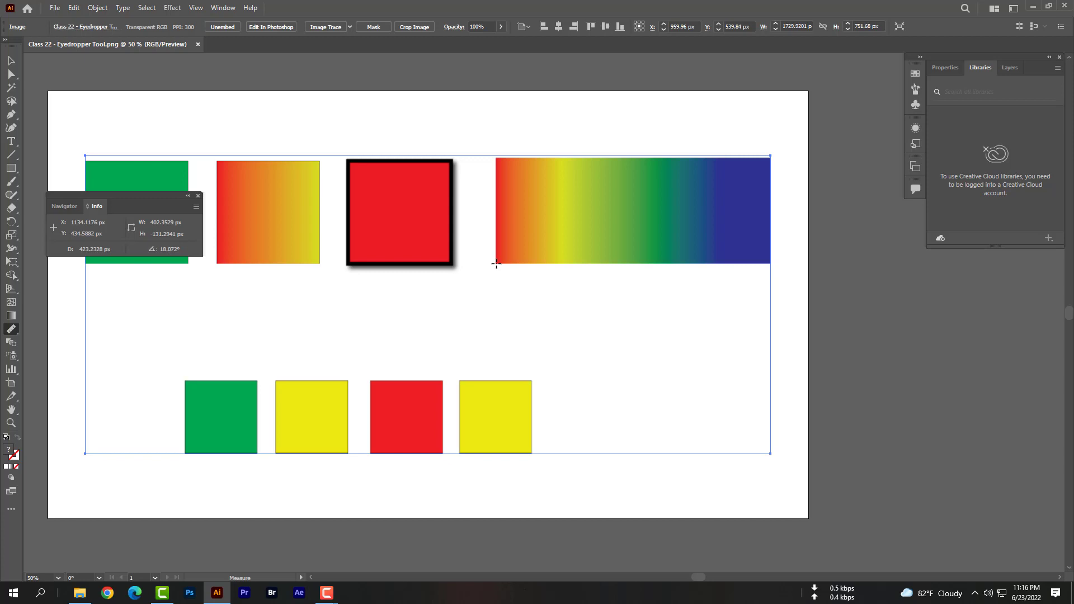
drag(497, 262, 773, 158)
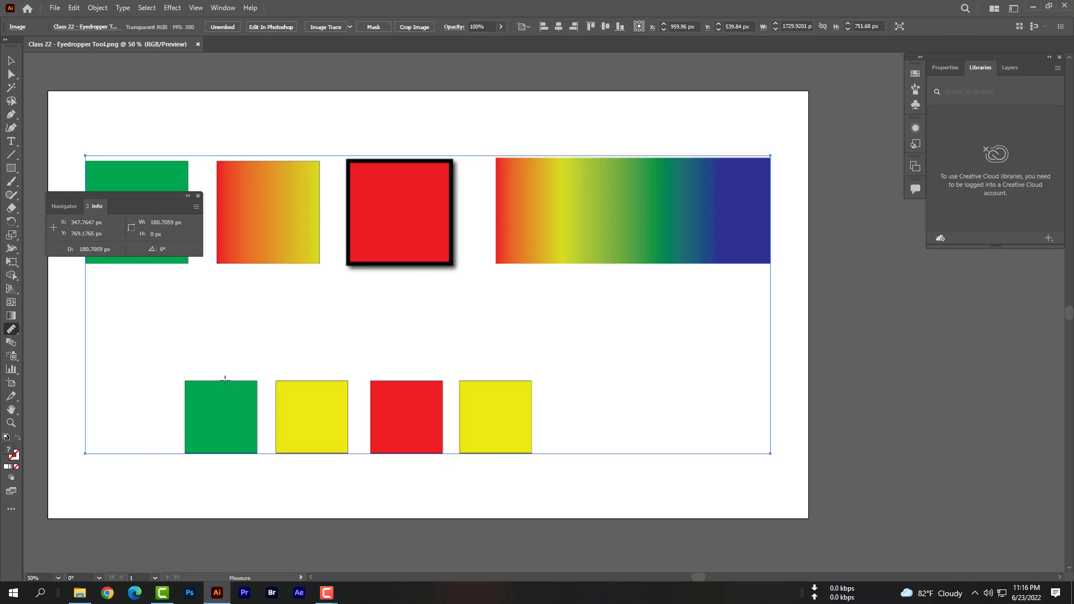
Measure a vertical span of about 184 px above the lower green square
drag(224, 380, 222, 449)
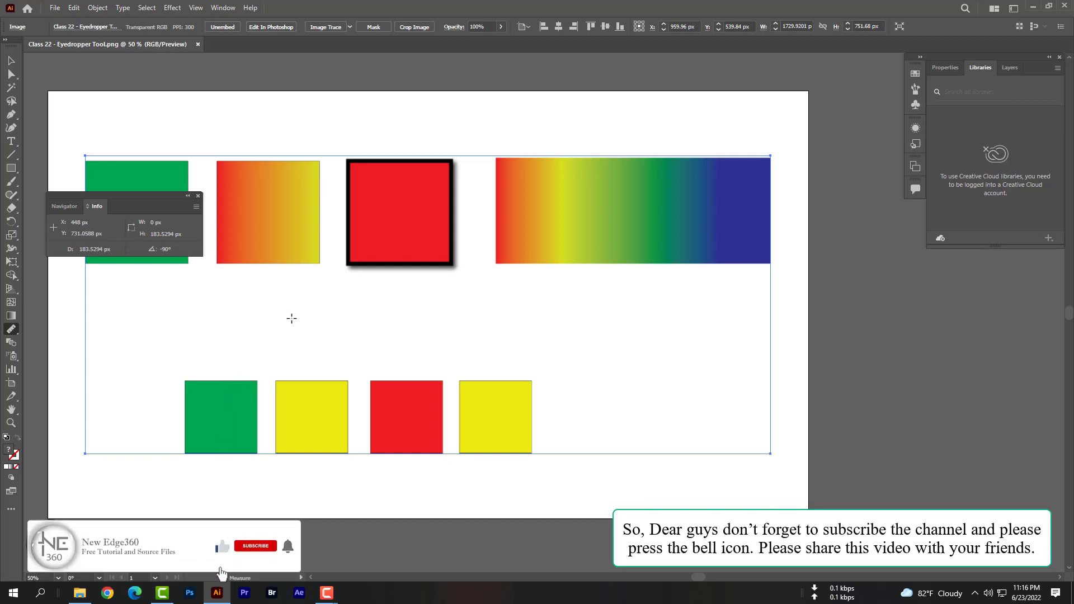
click(256, 546)
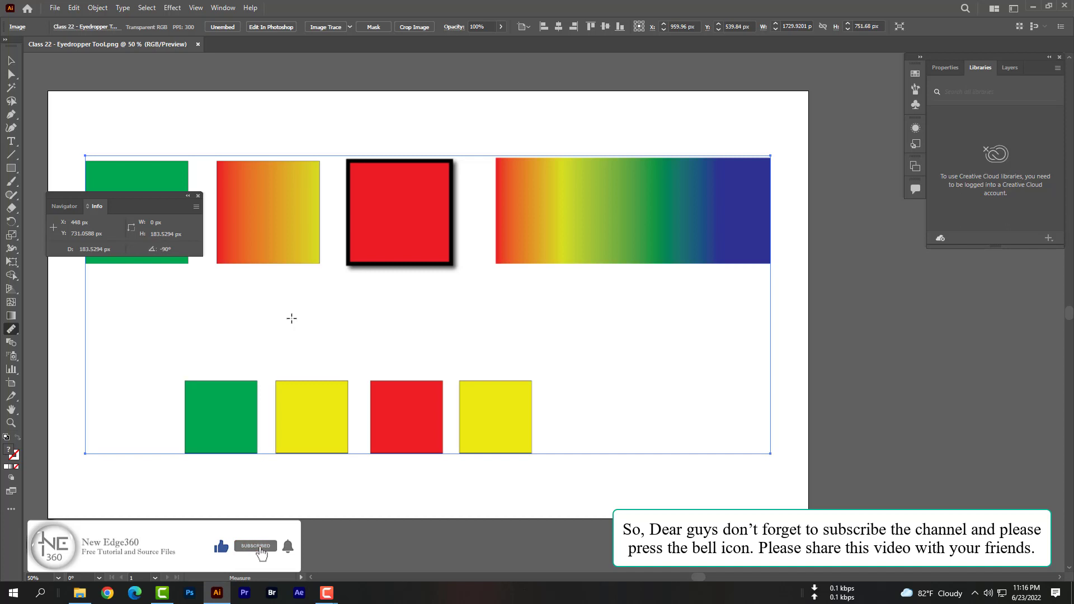